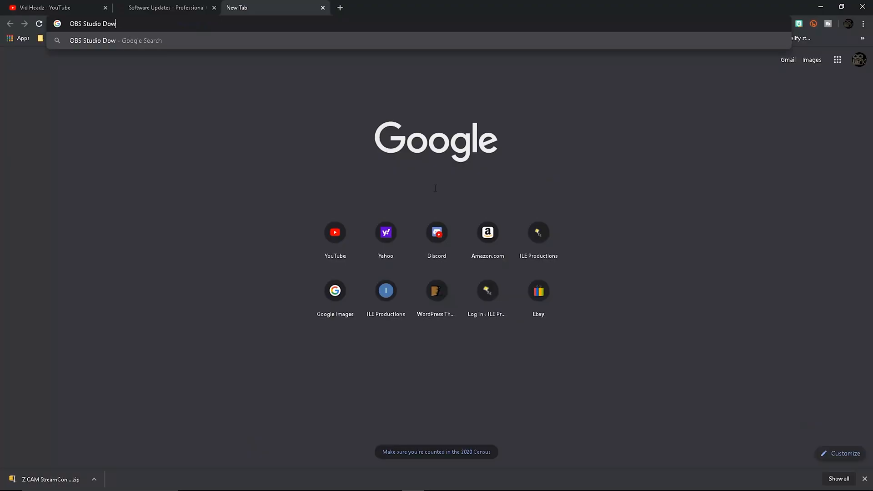
Search 'OBS Studio Download' and land on the official OBS download page
type("nload")
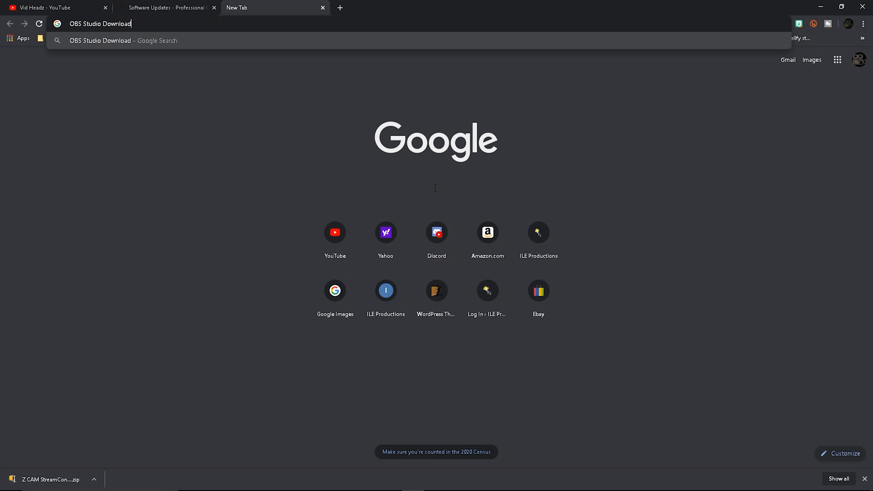
key("Enter")
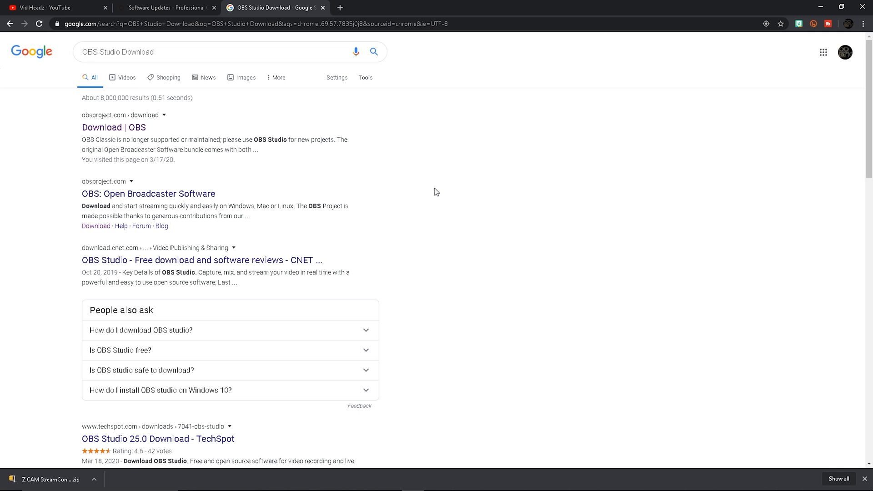
left_click(113, 128)
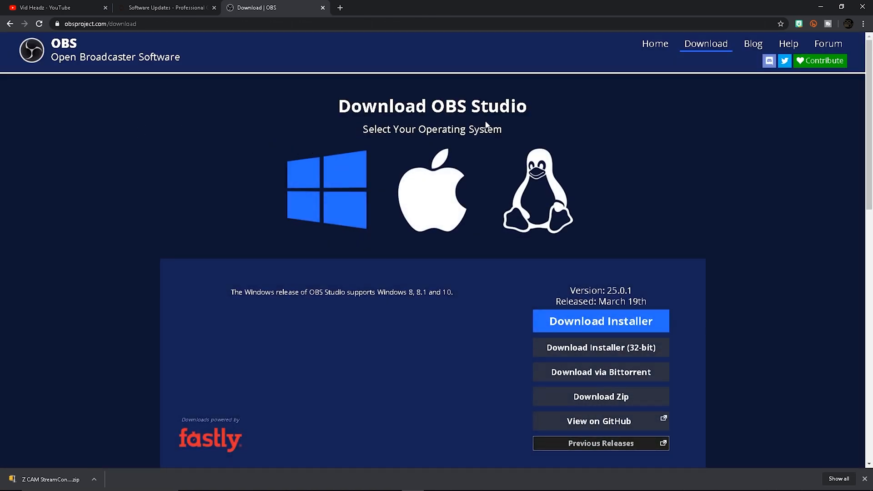
scroll("down", 3)
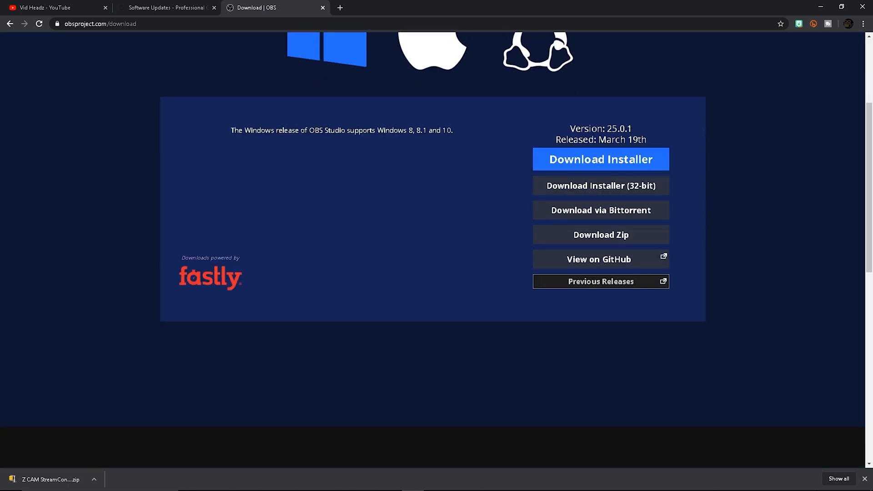
Download the OBS Studio 25.0.1 Windows installer from the OBS Project site
left_click(600, 159)
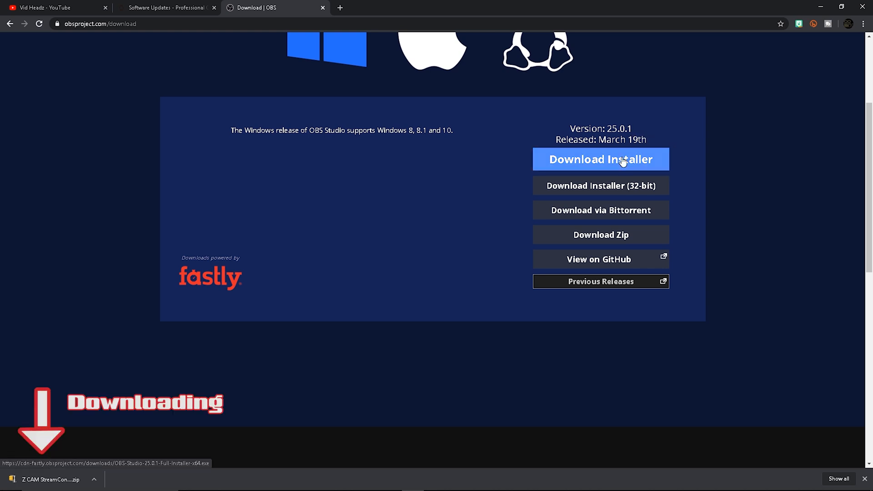
left_click(600, 160)
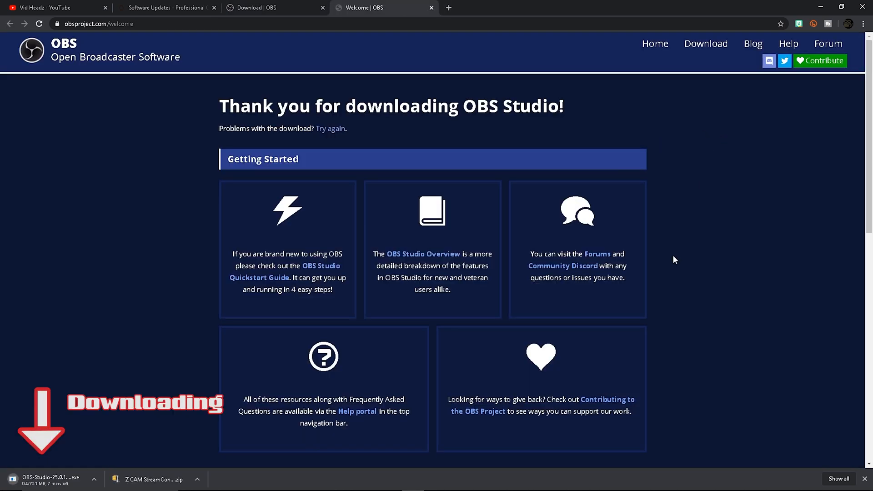
scroll("down", 3)
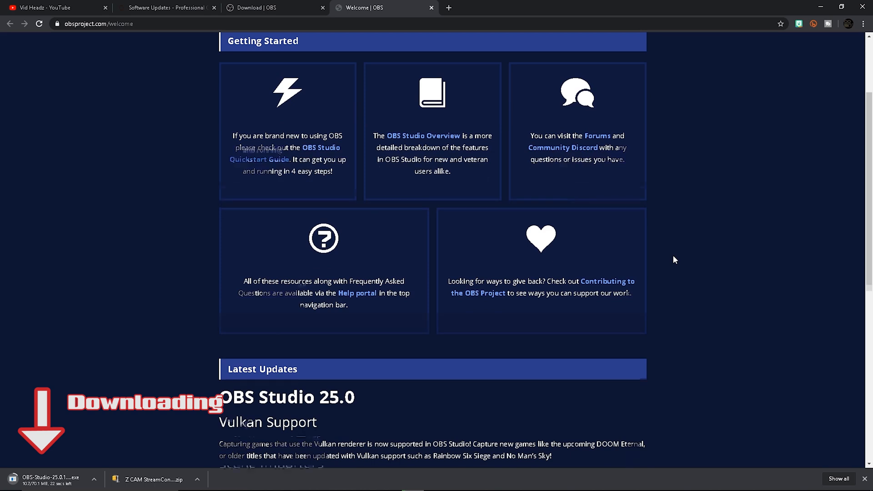
scroll("down", 3)
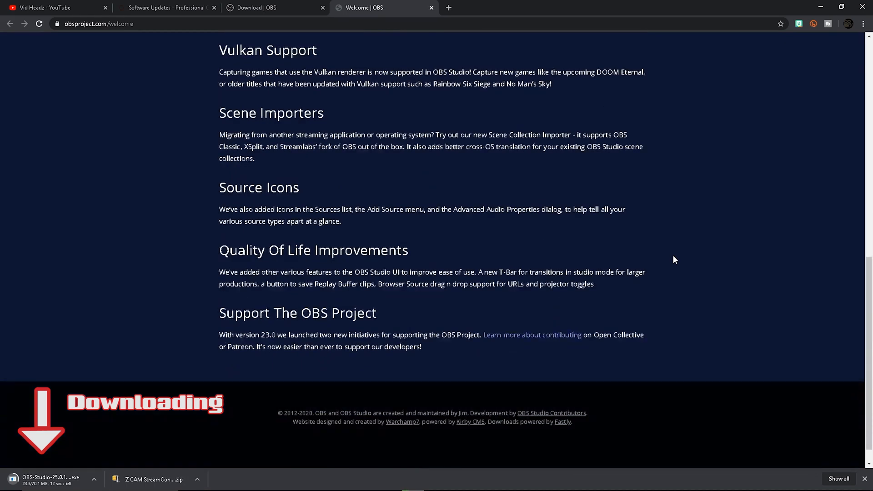
scroll("up", 3)
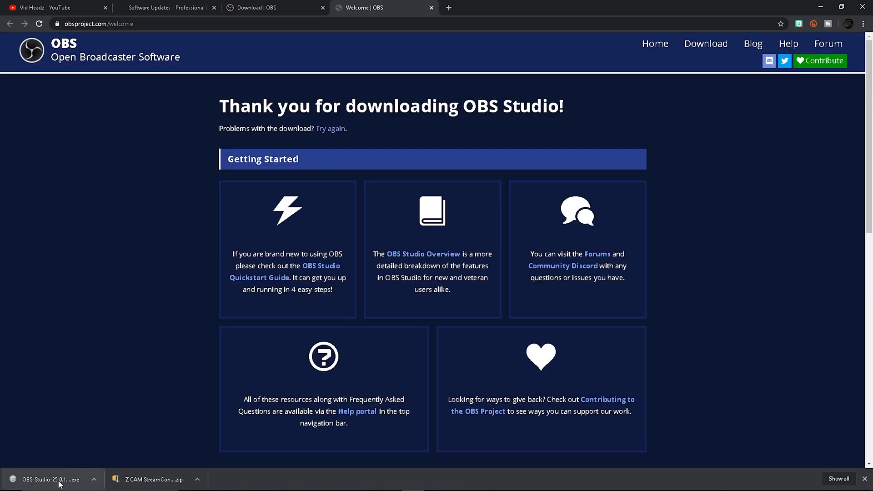
Launch the downloaded OBS-Studio .exe from Chrome's download bar
left_click(50, 479)
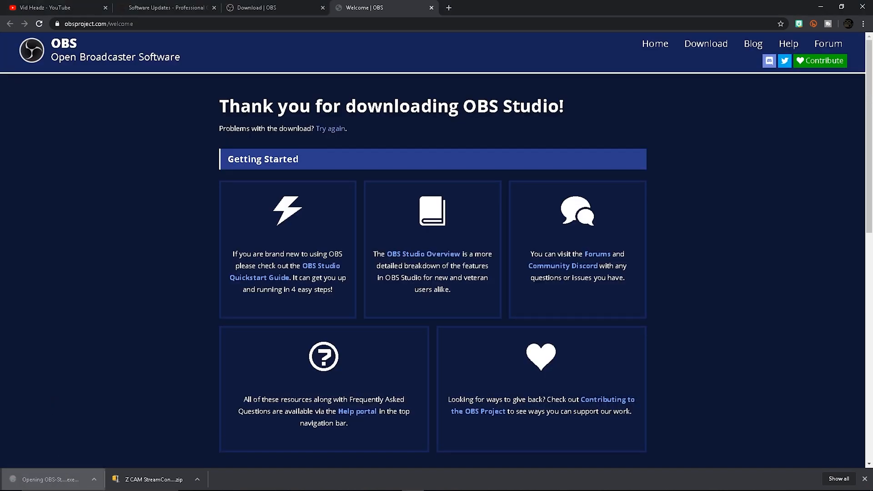
left_click(50, 479)
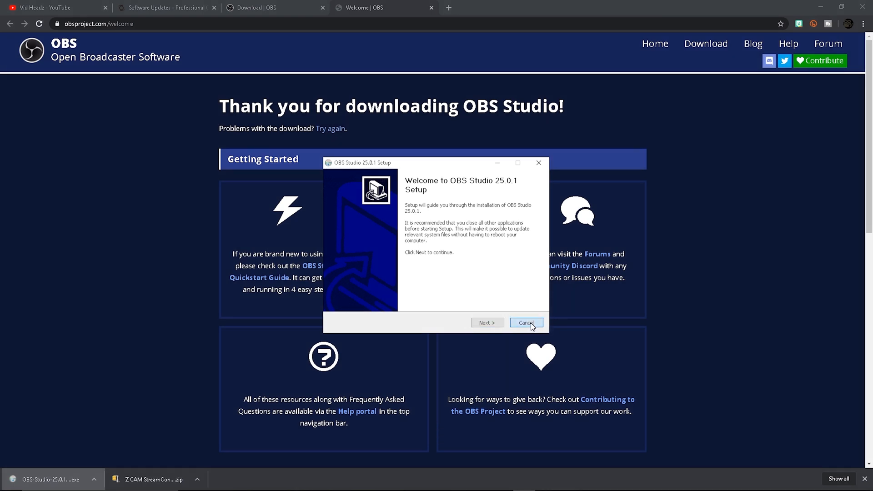
Cancel the OBS Studio 25.0.1 Setup and confirm quitting without installing
left_click(524, 322)
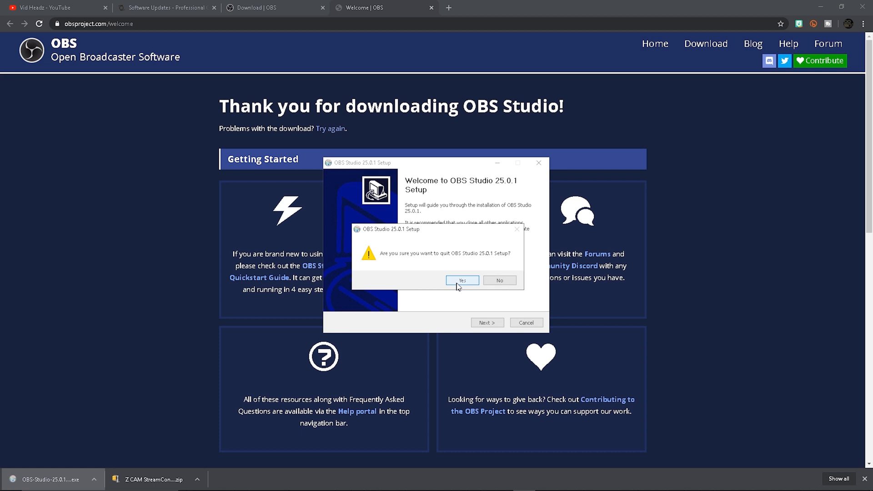
left_click(461, 280)
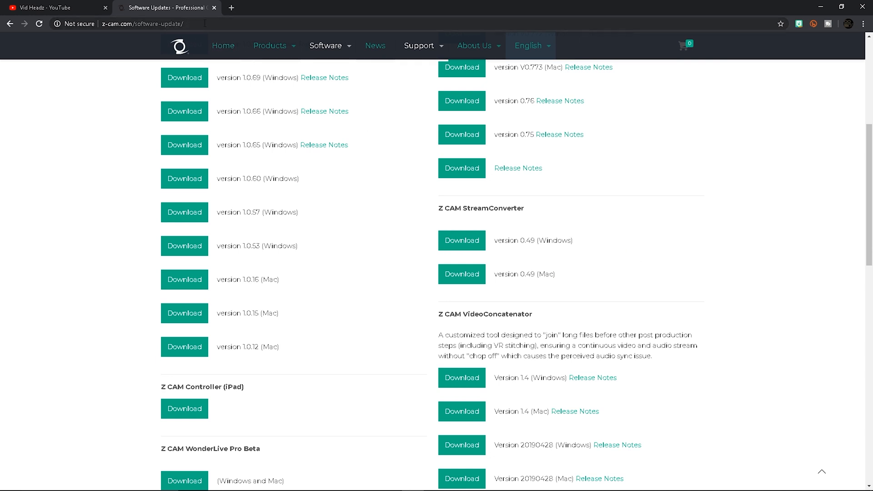
Start the Windows StreamConverter 0.49 download from the Z CAM updates page, landing in Google Drive
left_click(144, 24)
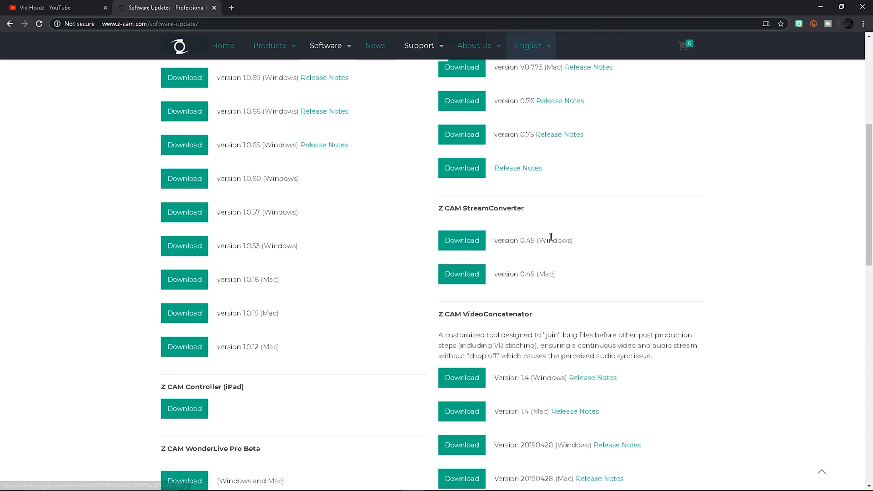
double_click(533, 240)
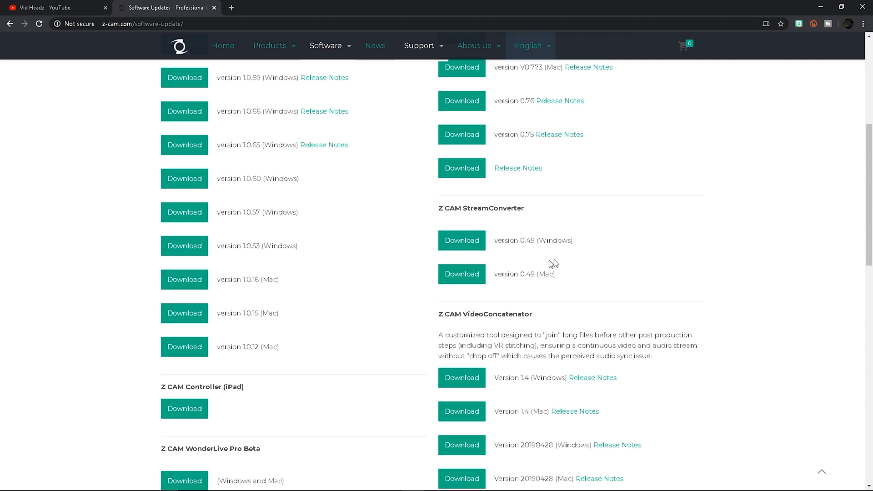
left_click(461, 240)
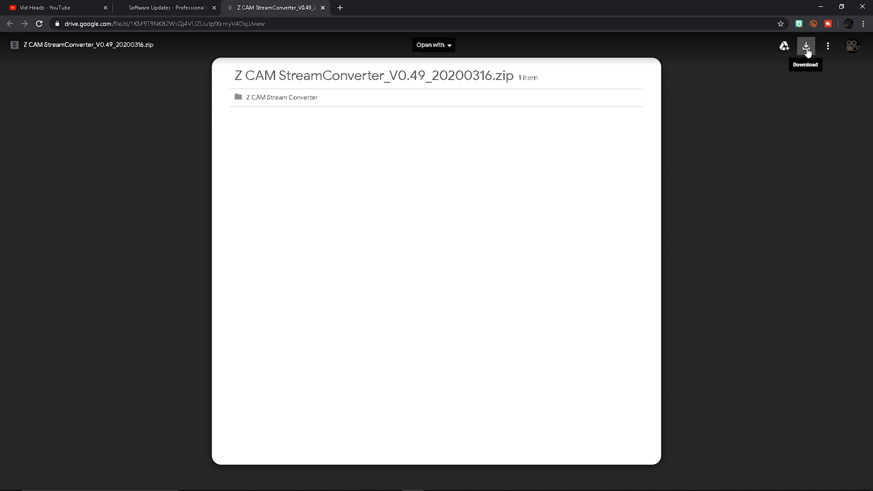
Download the StreamConverter V0.49 zip past the virus-scan warning and close the Drive tab
left_click(806, 45)
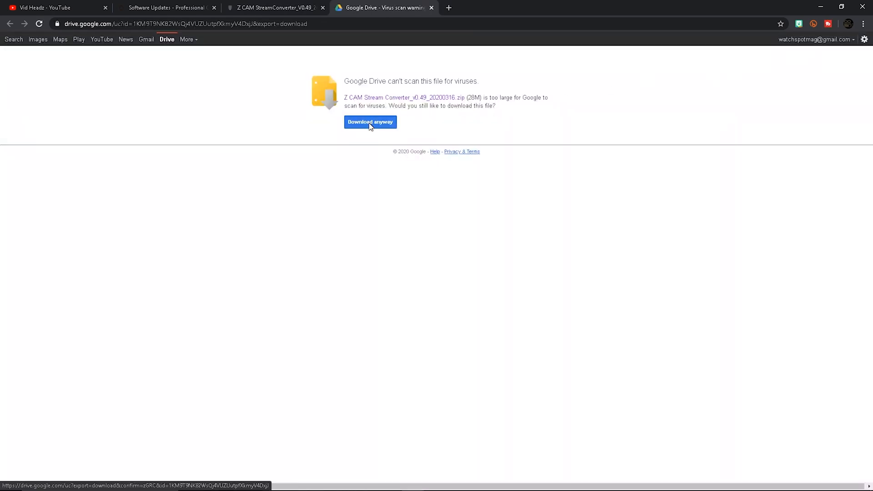
left_click(370, 122)
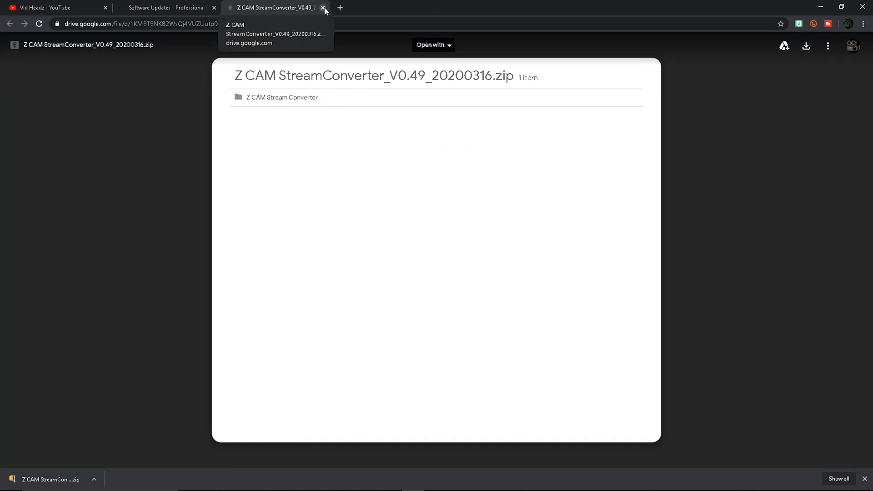
left_click(323, 7)
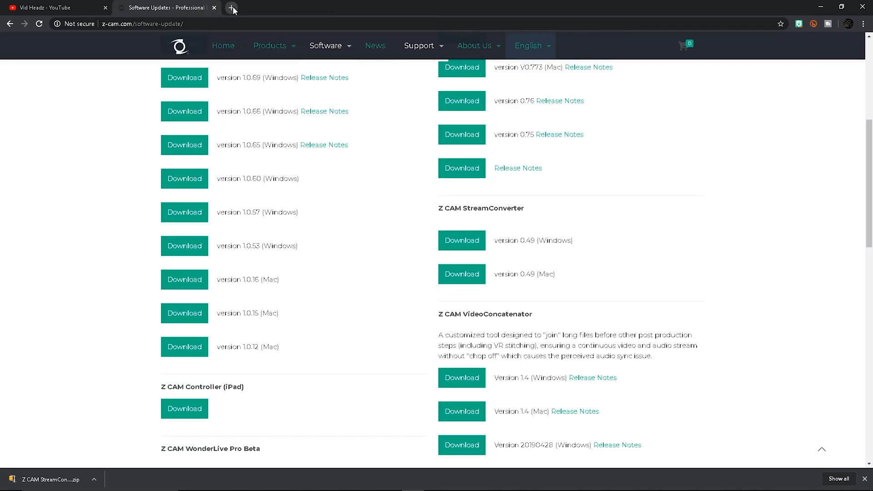
Search Google for an NDI OBS plugin download in a new tab
left_click(233, 7)
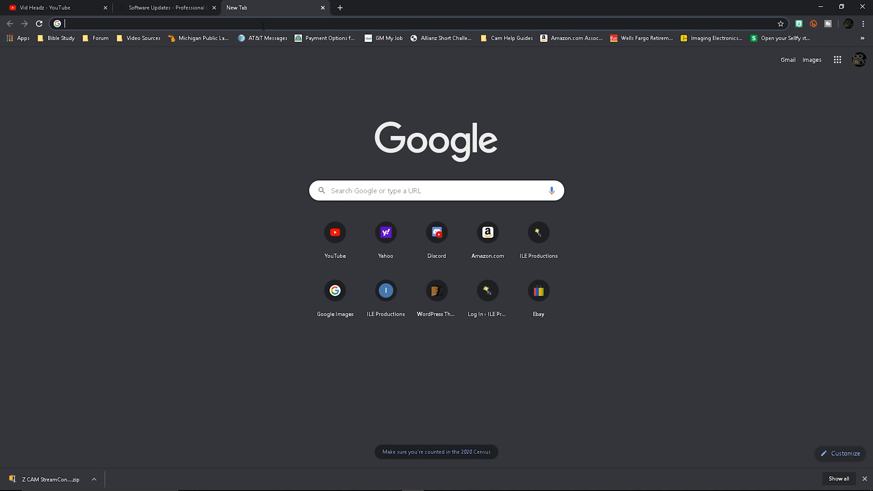
mouse_move(434, 190)
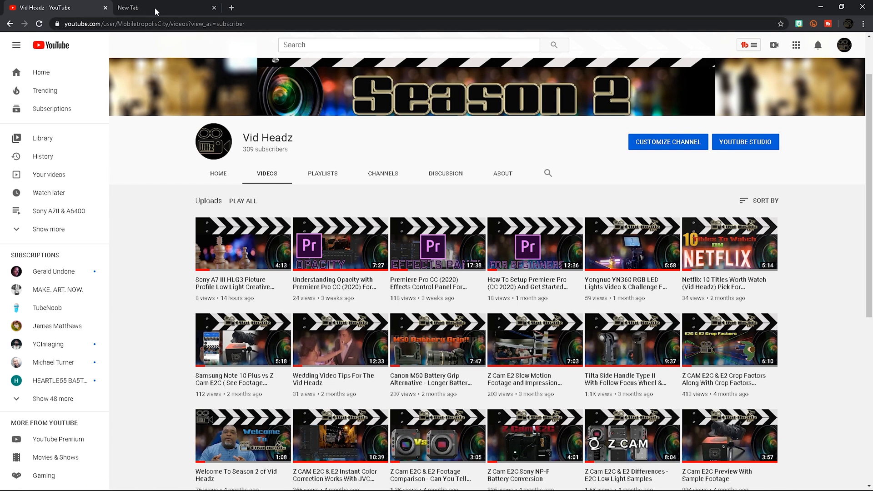
left_click(155, 7)
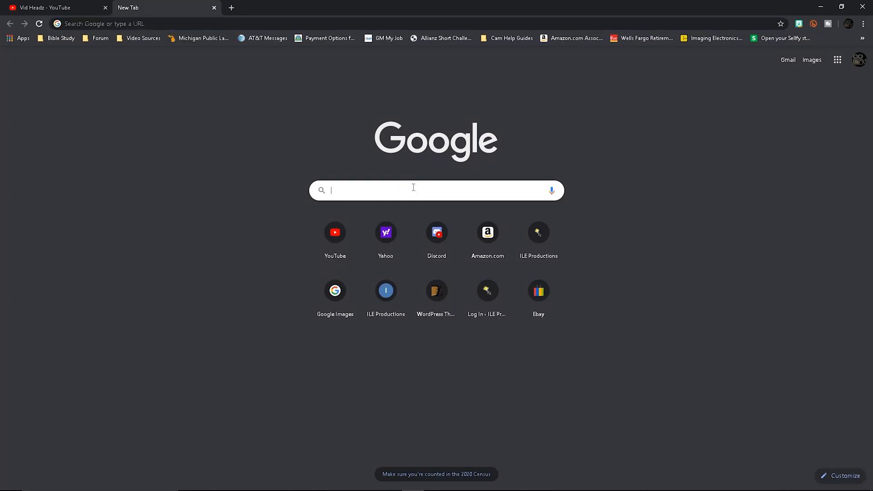
type("NDI")
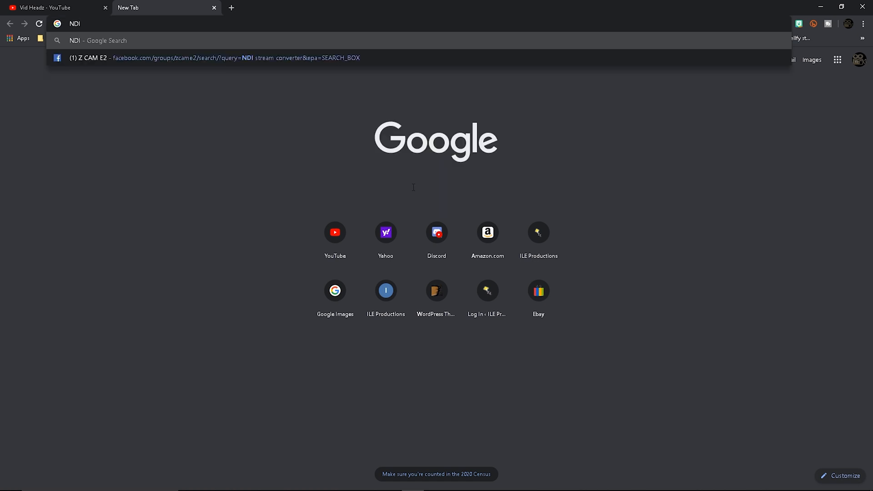
type("OBS")
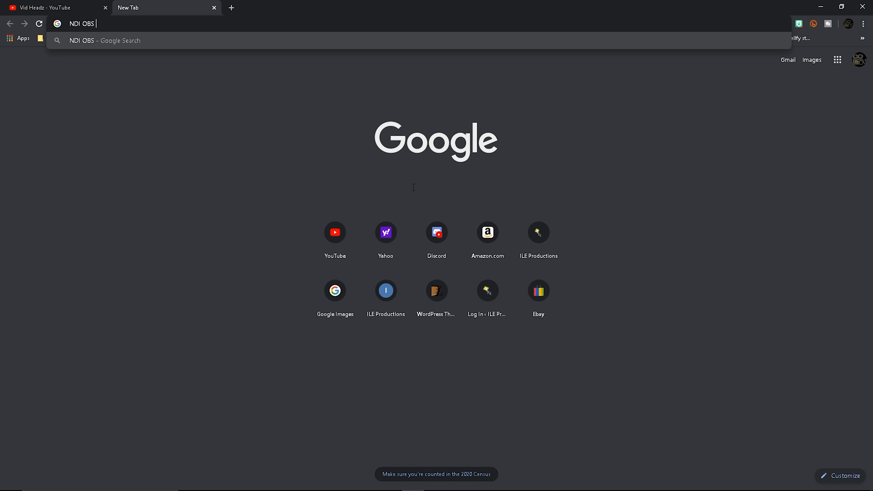
type("Plu")
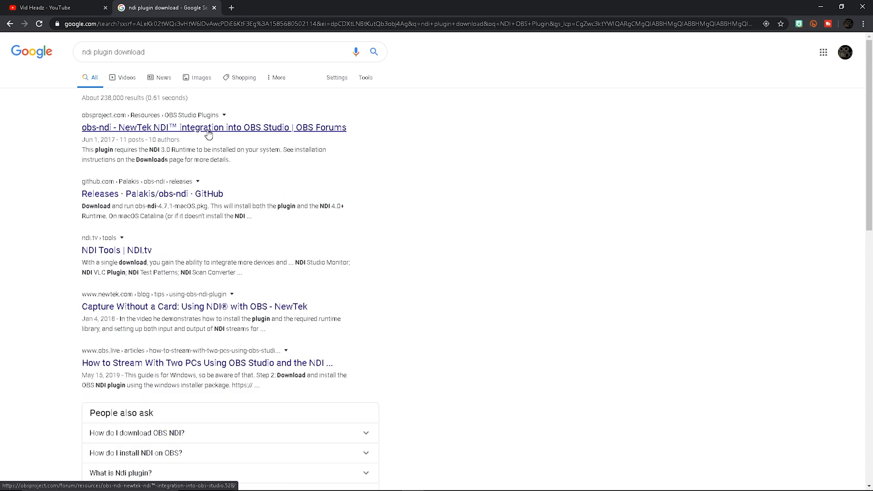
Reach the obs-ndi 4.7.1 GitHub release via the OBS Forums plugin page's 'Go to download' link
left_click(213, 128)
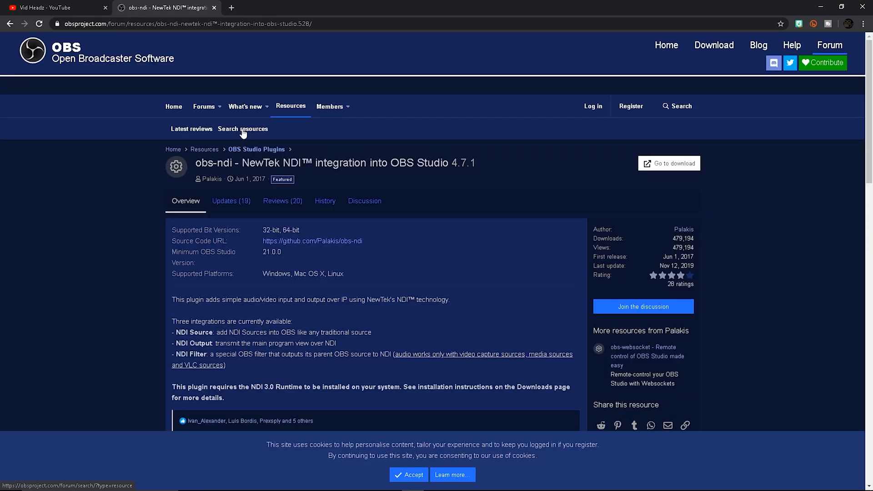
mouse_move(457, 209)
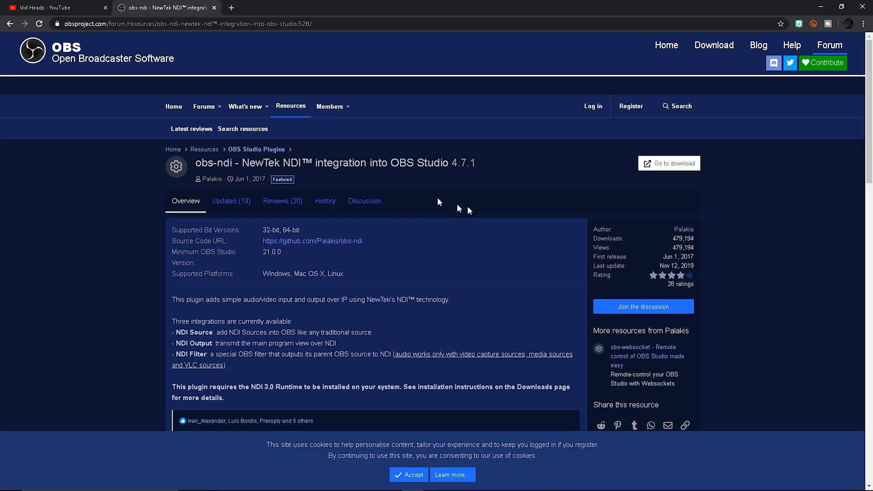
scroll("down", 3)
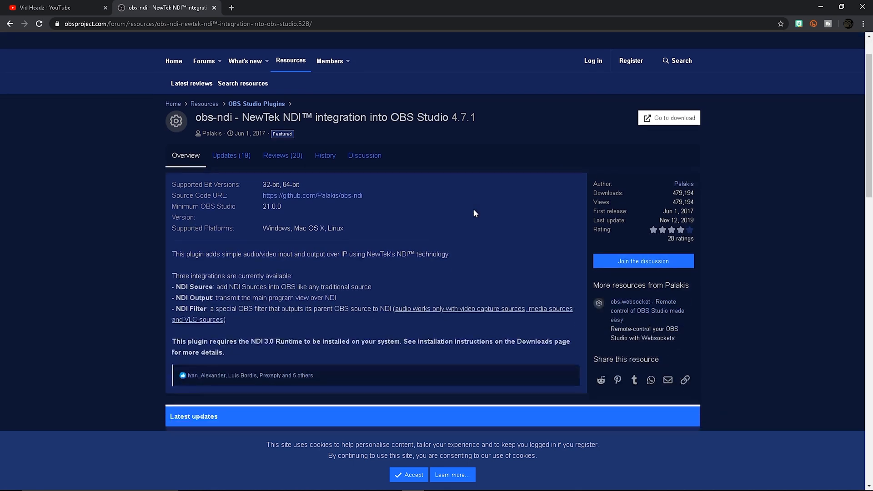
mouse_move(671, 123)
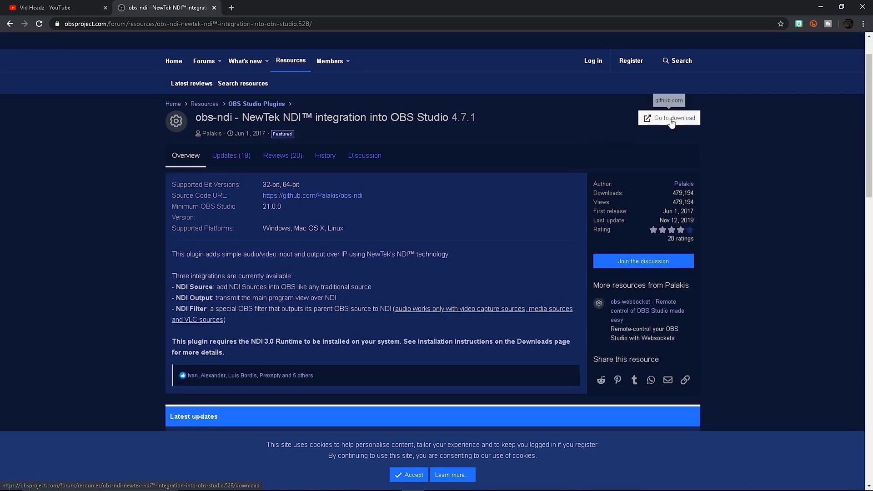
left_click(671, 120)
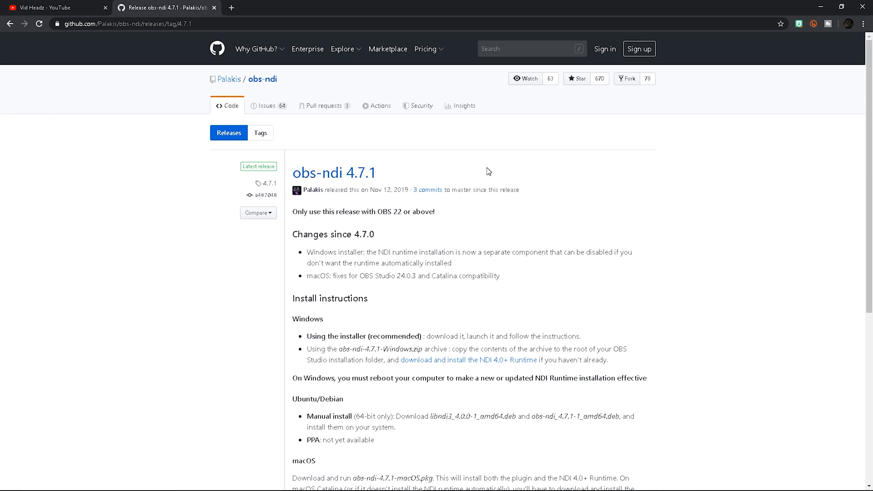
mouse_move(343, 184)
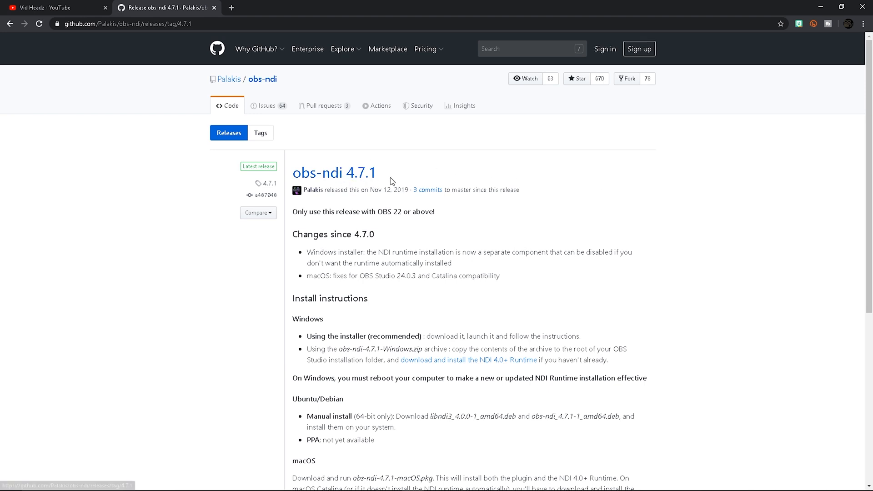
mouse_move(516, 247)
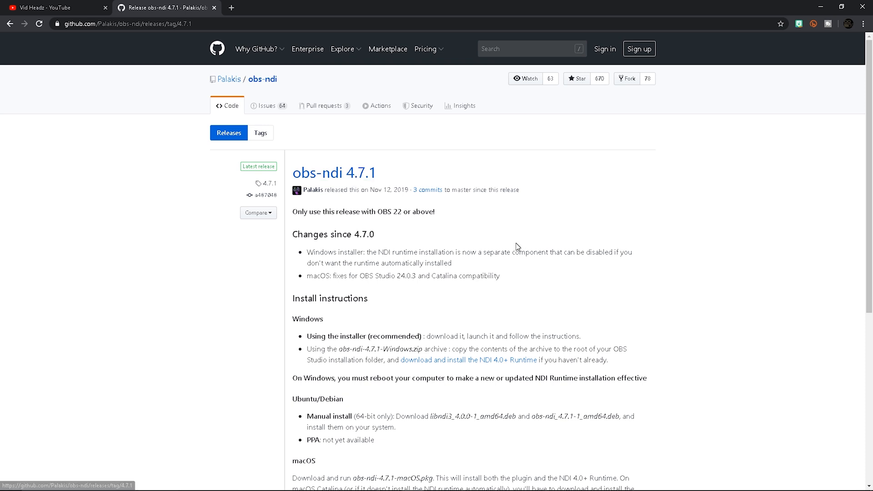
Download obs-ndi-4.7.1-Windows-Installer.exe from the release's Assets
scroll("down", 3)
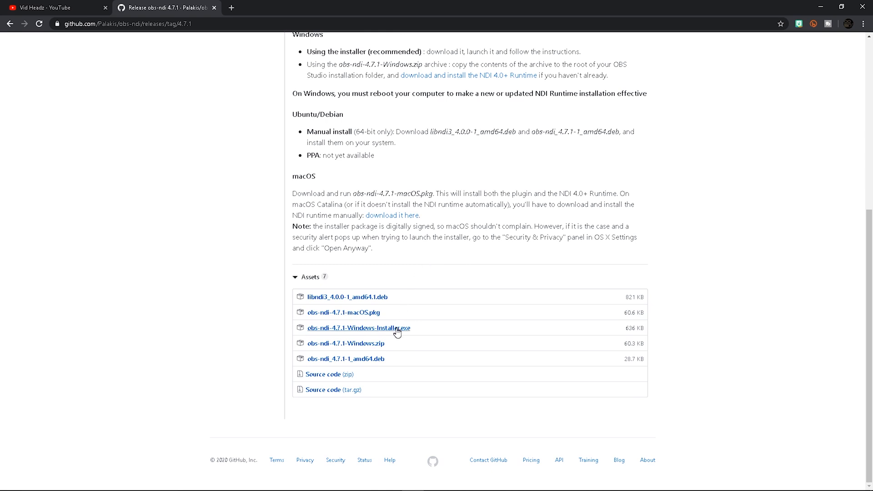
left_click(359, 327)
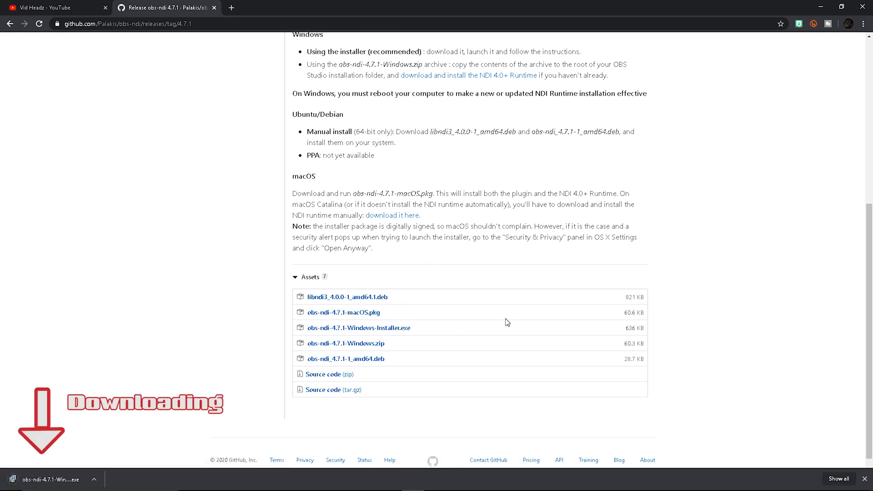
mouse_move(234, 343)
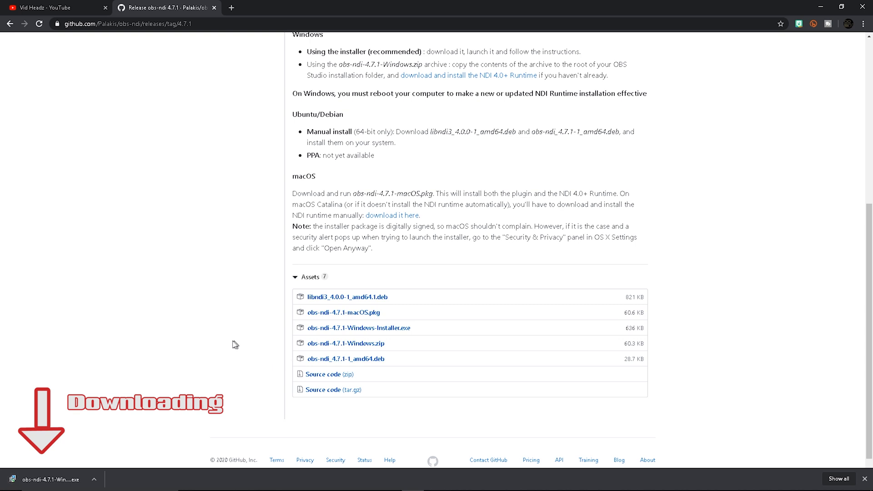